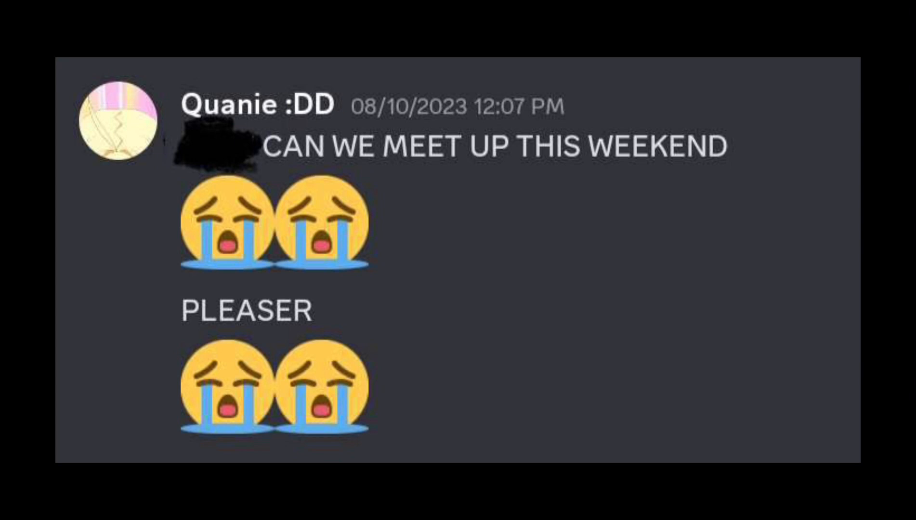
scroll("down", 3)
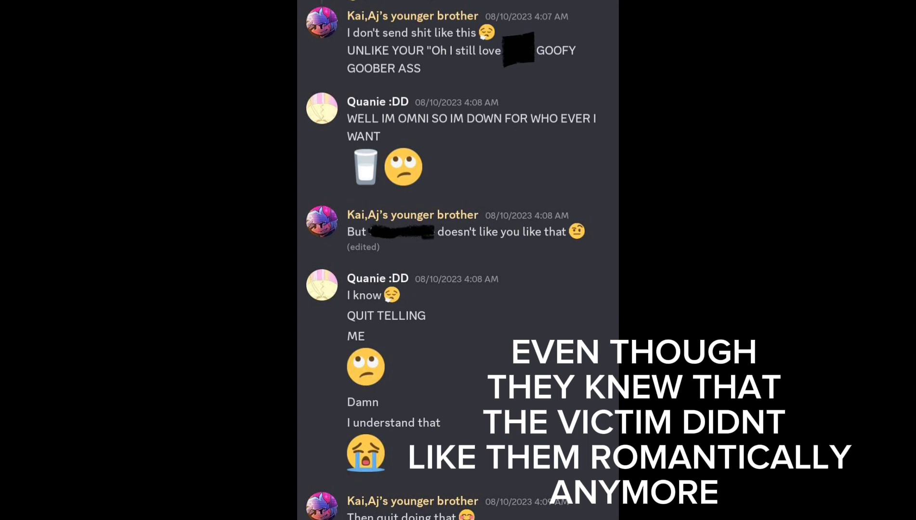
scroll("down", 3)
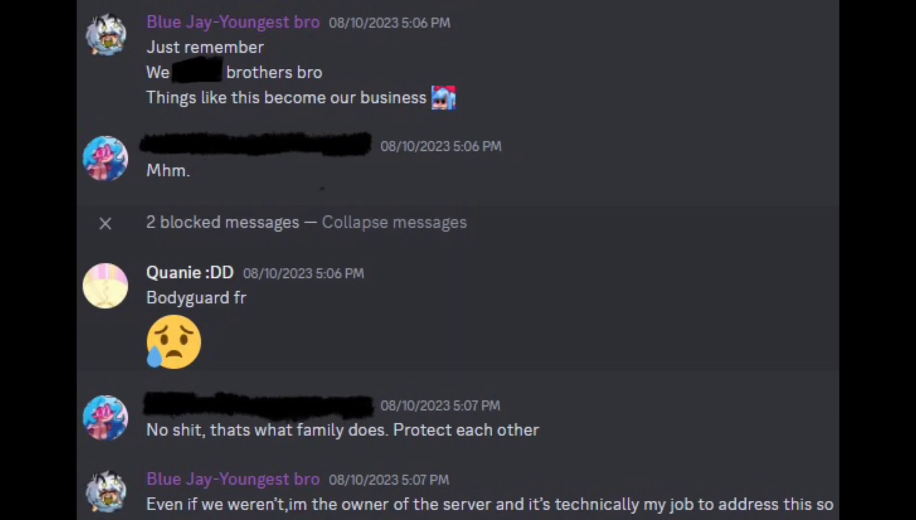